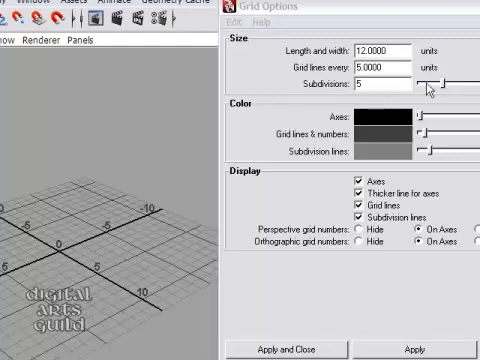
- Set the grid to 500 units length and width with grid lines every 100 units
left_click(378, 44)
type("500")
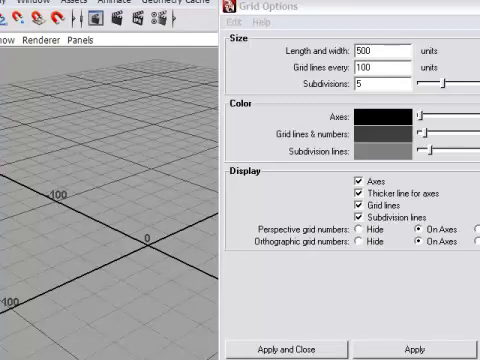
mouse_move(42, 192)
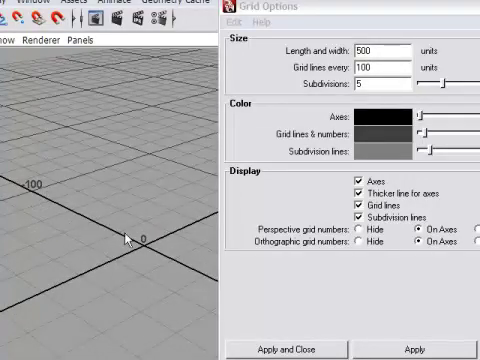
mouse_move(144, 224)
type("10")
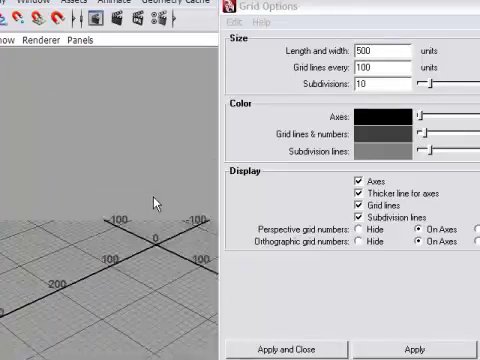
mouse_move(168, 200)
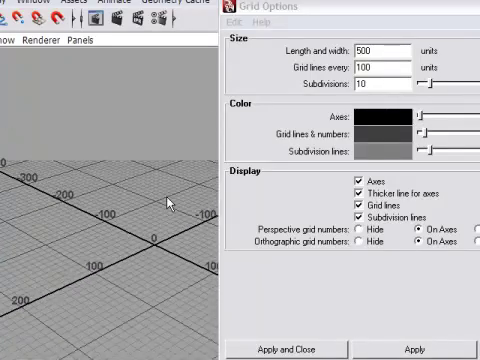
mouse_move(178, 64)
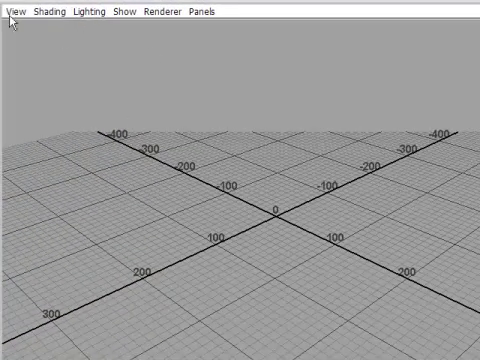
- Review the perspective camera's attributes from the panel View menu, then return to the single perspective view
left_click(12, 12)
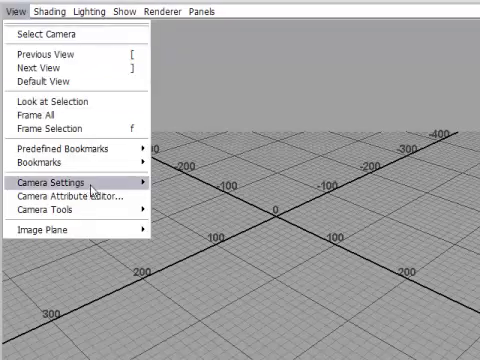
mouse_move(70, 204)
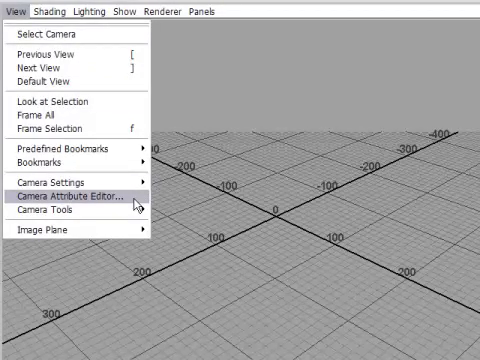
left_click(78, 196)
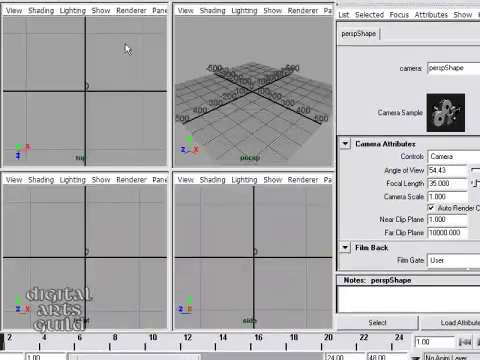
left_click(12, 16)
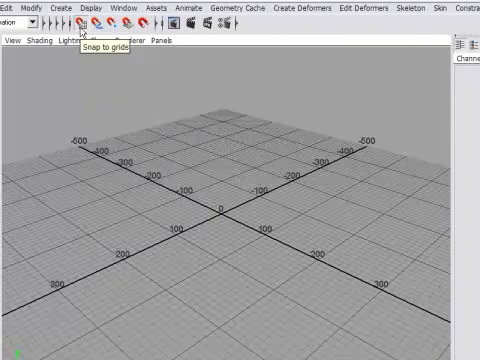
mouse_move(46, 62)
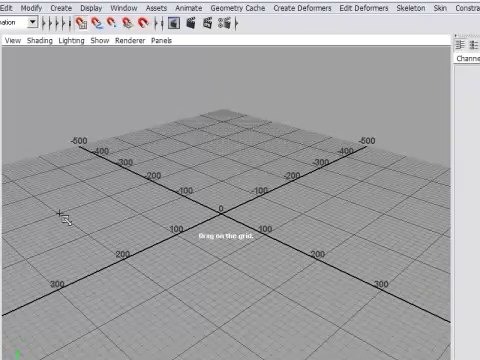
mouse_move(58, 216)
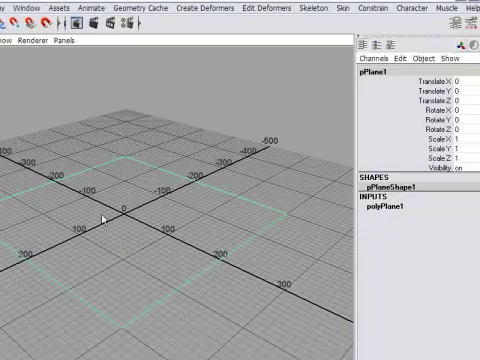
- Enter a new polyPlane1 Width value in the Channel Box to enlarge the ground plane
left_click(382, 220)
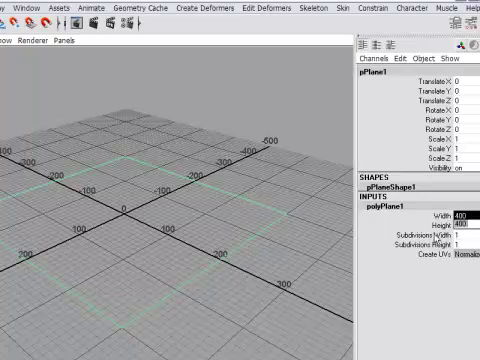
type("300")
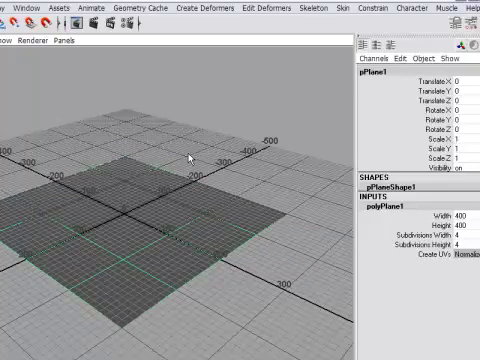
mouse_move(304, 200)
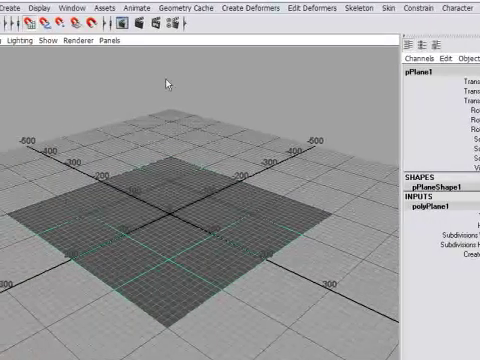
- Browse the Create menu's NURBS primitives for a new sphere
left_click(16, 8)
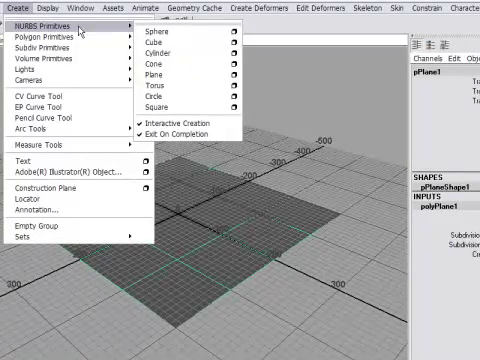
mouse_move(178, 38)
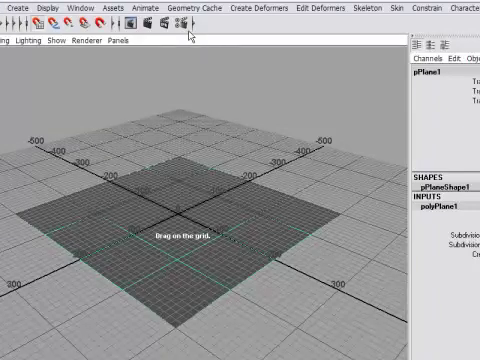
mouse_move(192, 152)
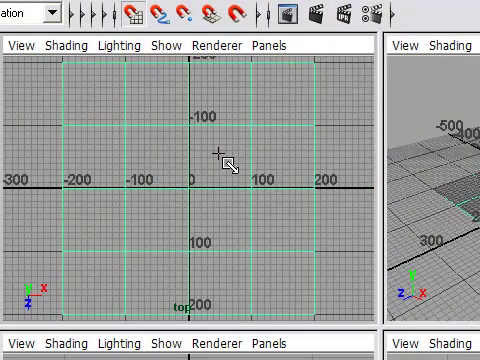
mouse_move(16, 200)
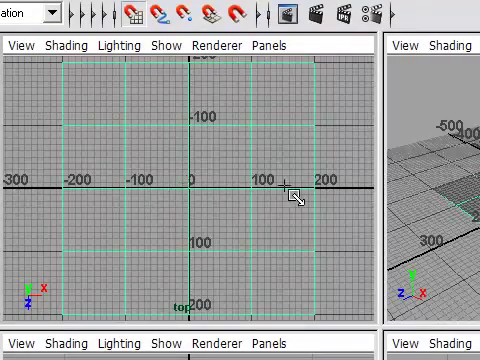
mouse_move(40, 196)
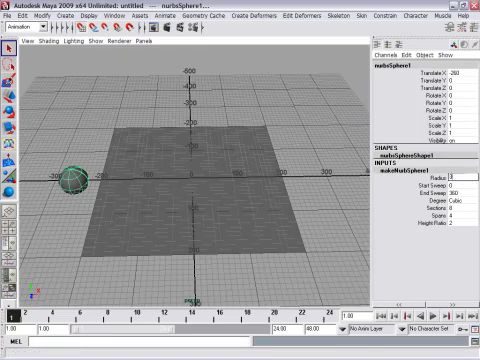
type("30")
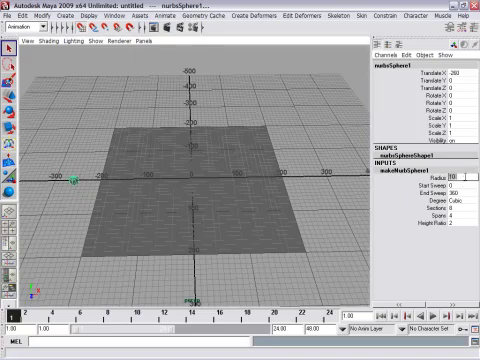
type("15")
left_click(460, 82)
type("20")
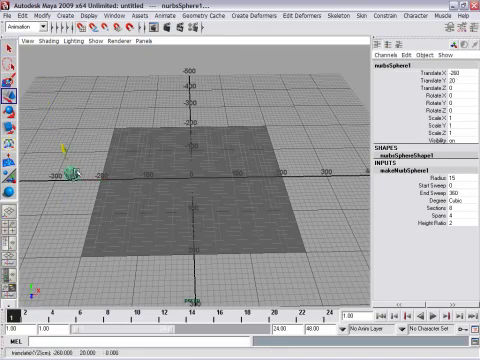
left_click_drag(64, 178, 60, 124)
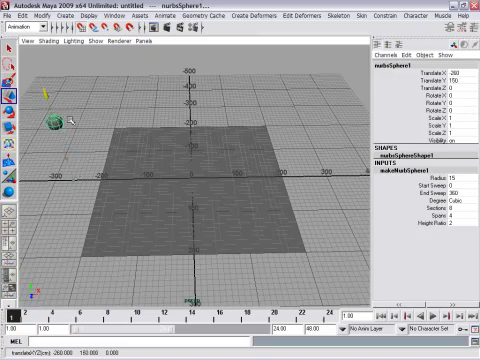
left_click_drag(62, 120, 56, 108)
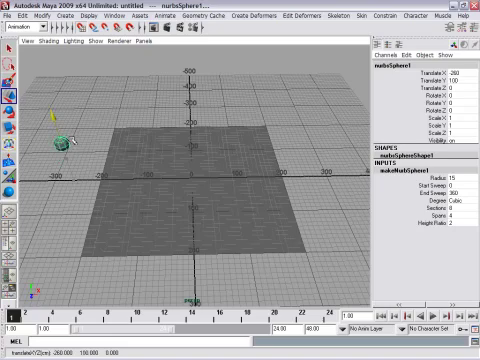
left_click(68, 140)
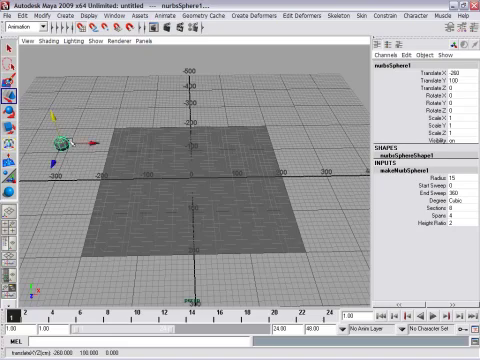
mouse_move(96, 40)
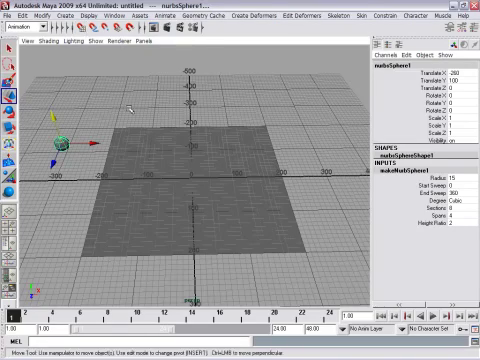
- Start Save Scene As in the project's scenes folder and bring up the file-type options
left_click(14, 14)
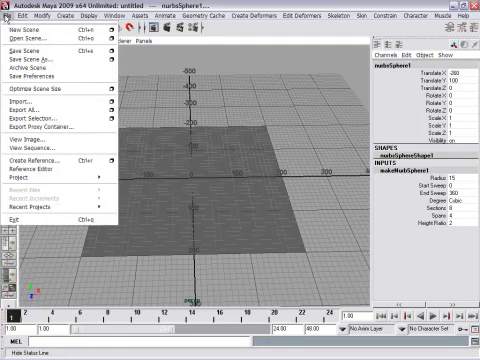
mouse_move(30, 48)
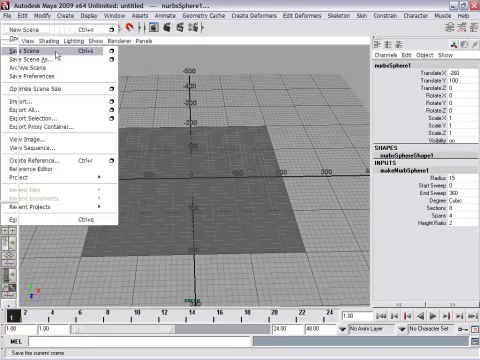
left_click(30, 60)
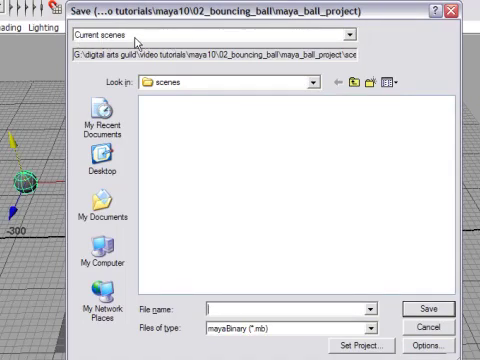
mouse_move(348, 38)
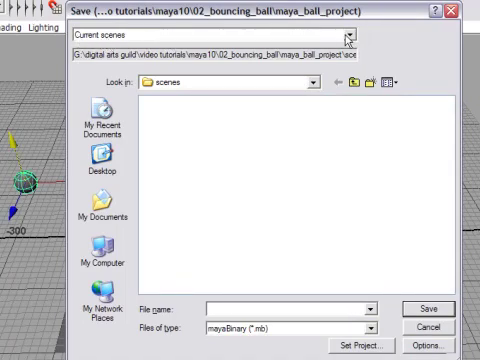
left_click(348, 36)
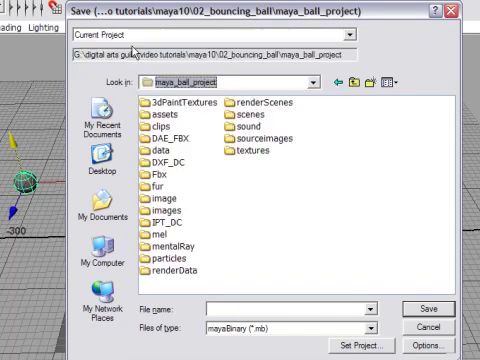
double_click(248, 116)
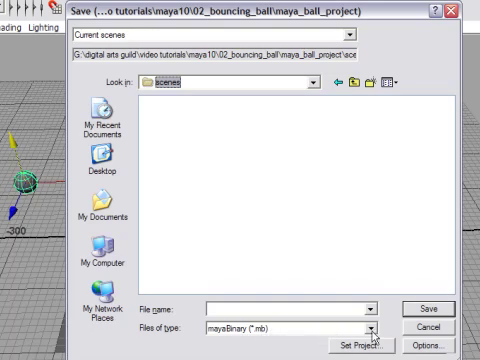
left_click(372, 334)
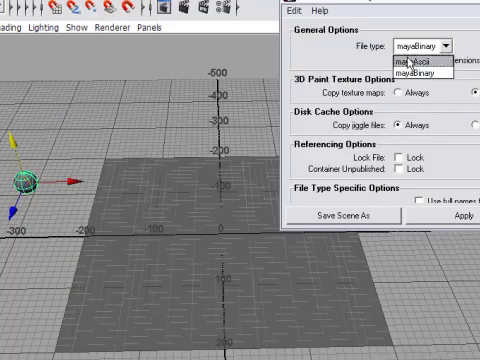
- Choose mayaAscii as the save file type and return to the save window
left_click(412, 72)
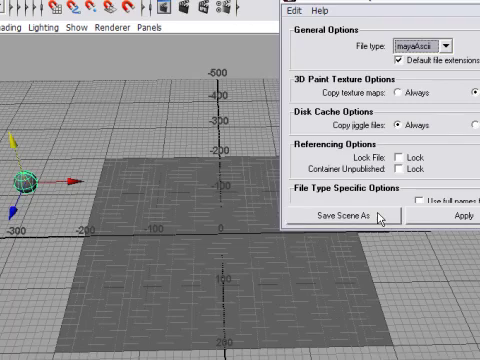
left_click(338, 218)
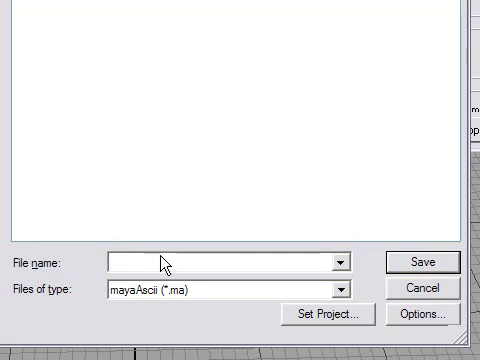
- Save the scene as ball_01 in Maya ASCII format
type("ball0")
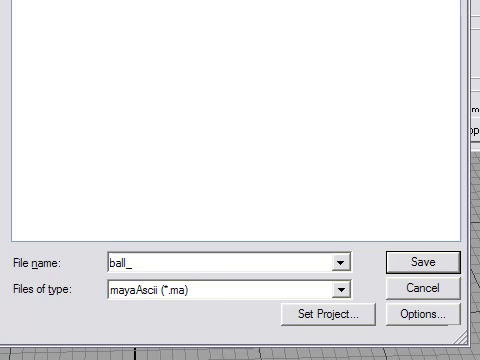
type("01")
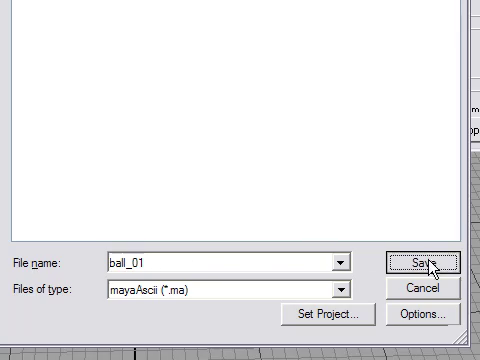
left_click(428, 264)
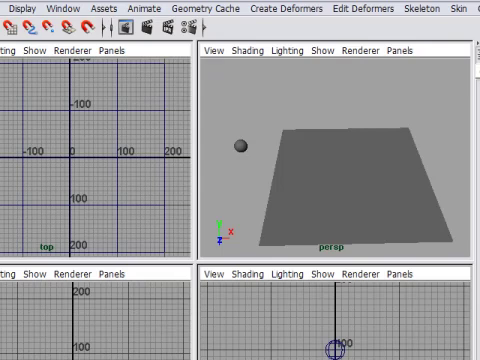
- Show cameras in the perspective view, then browse the Display > Hide options
left_click(14, 8)
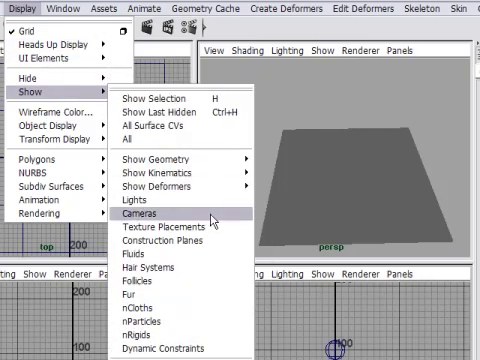
left_click(150, 212)
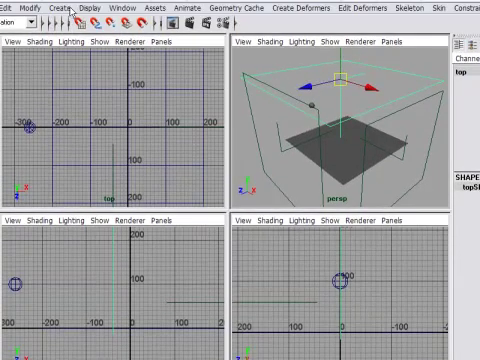
left_click(96, 8)
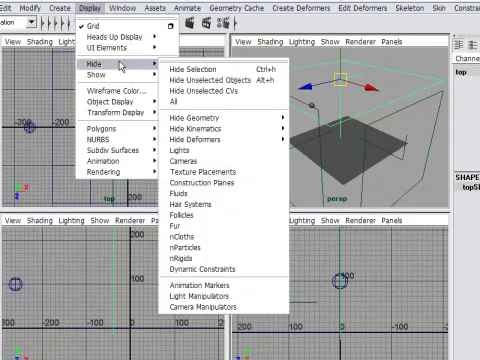